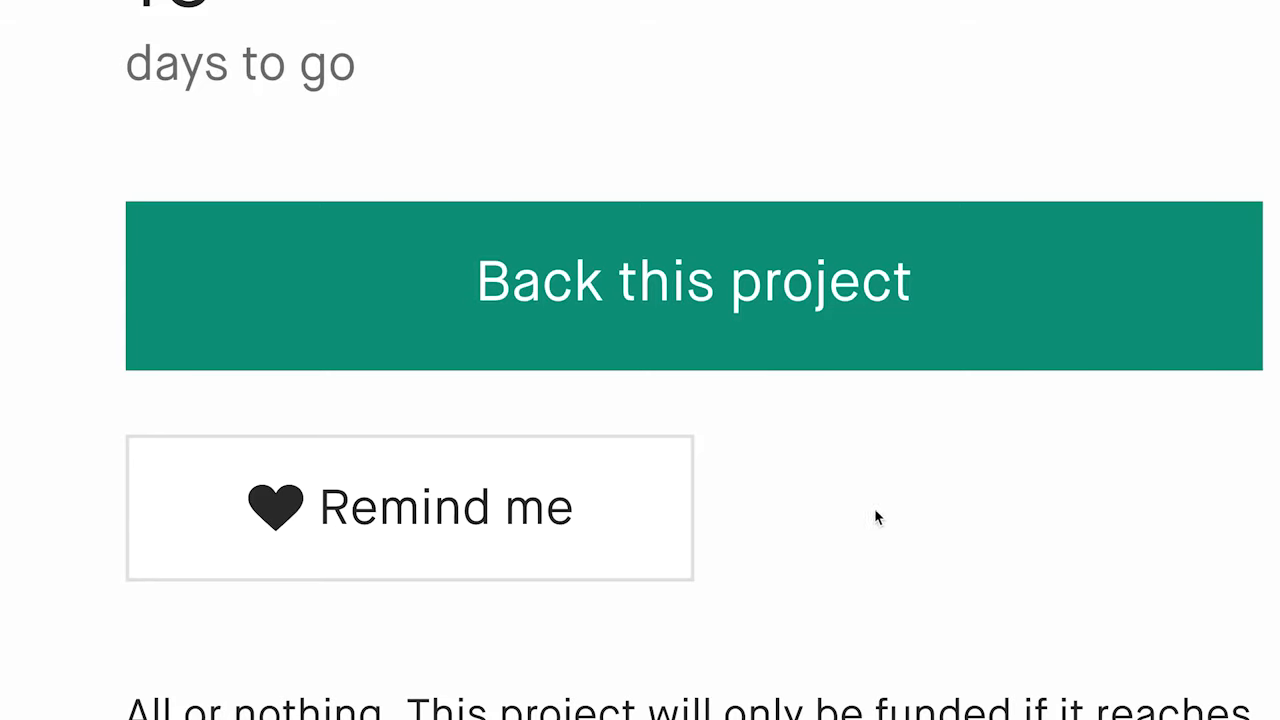
pyautogui.click(692, 284)
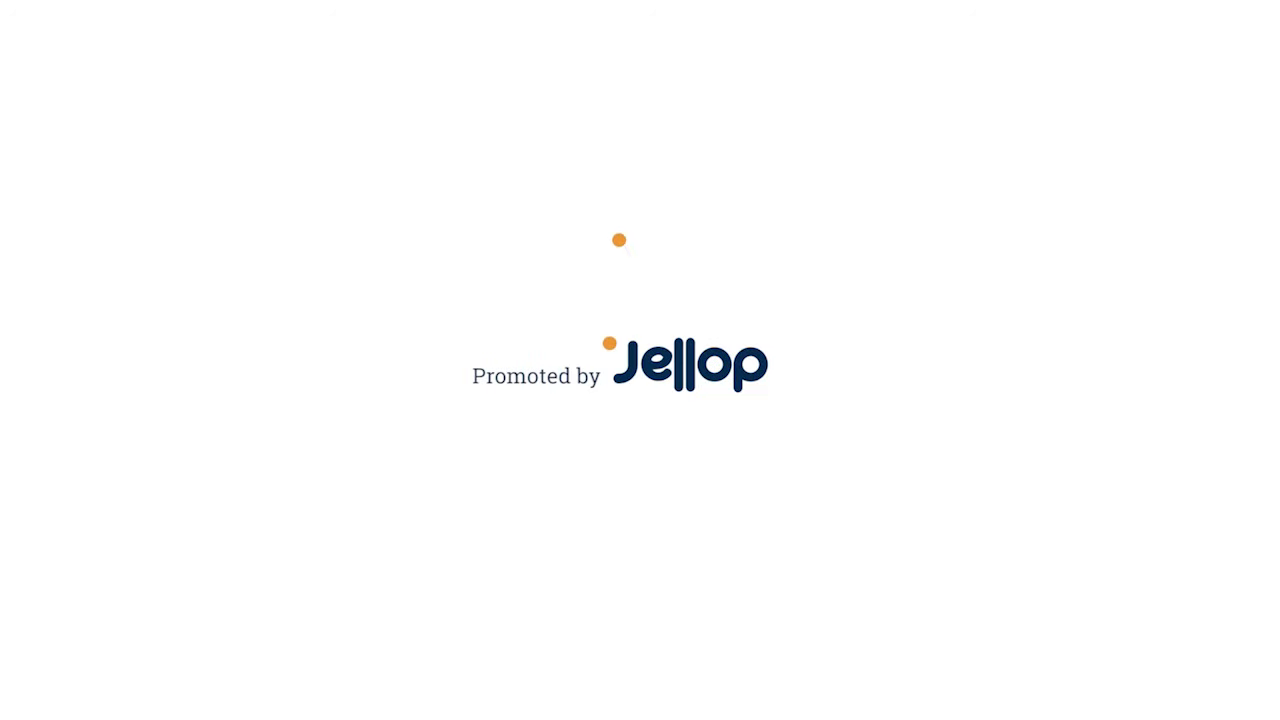